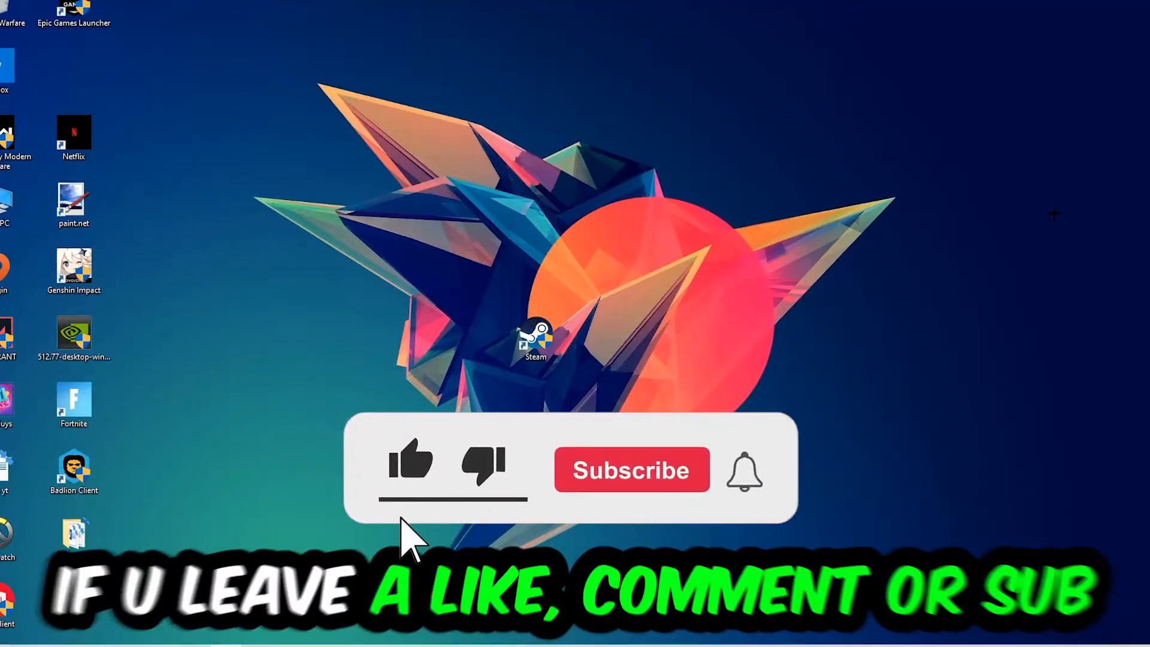
# Step: Right-click an empty spot on the taskbar to show its context menu
pyautogui.click(630, 470)
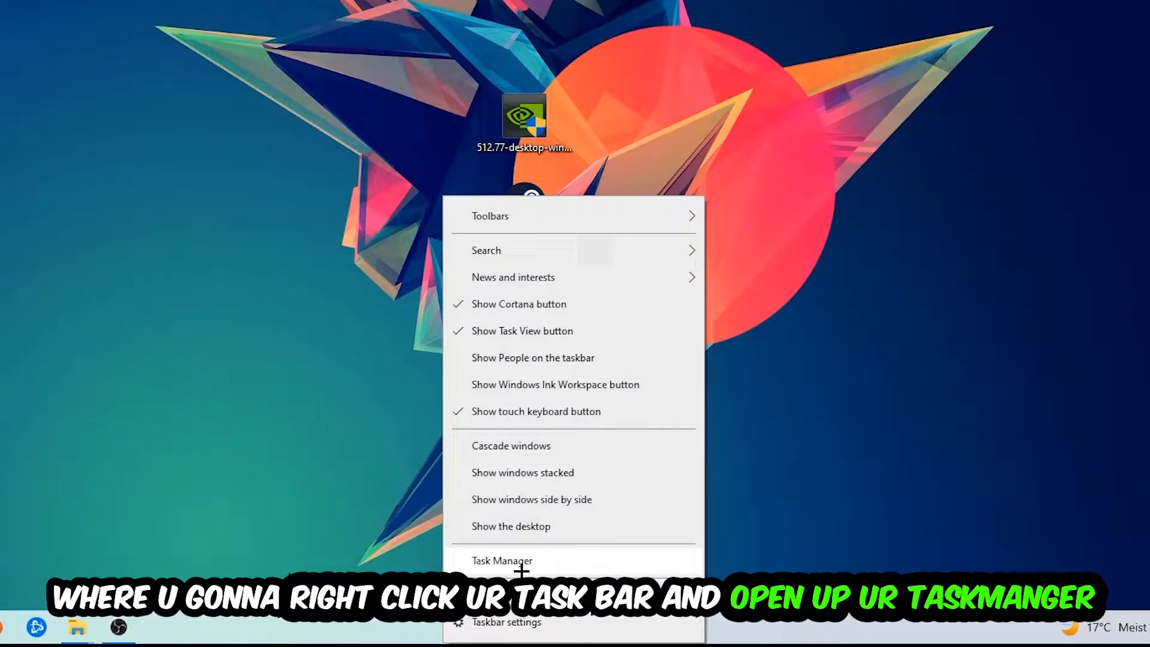
# Step: Launch Task Manager from the taskbar context menu
pyautogui.click(501, 560)
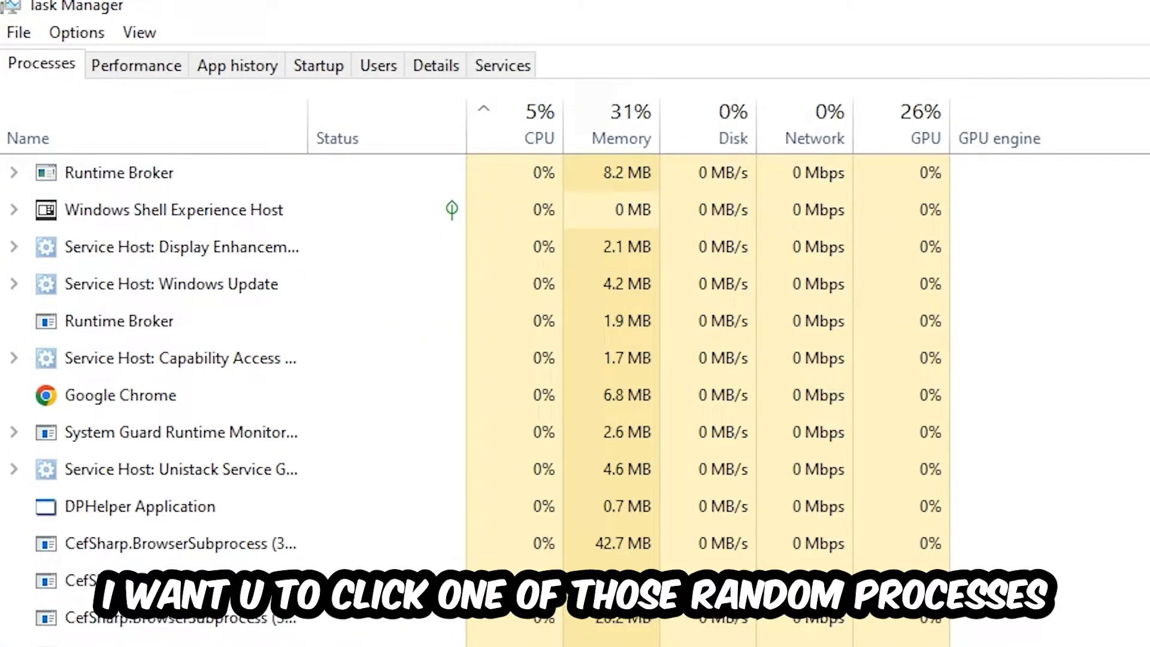
# Step: Select a process such as DPHelper Application, then close Task Manager
pyautogui.click(140, 506)
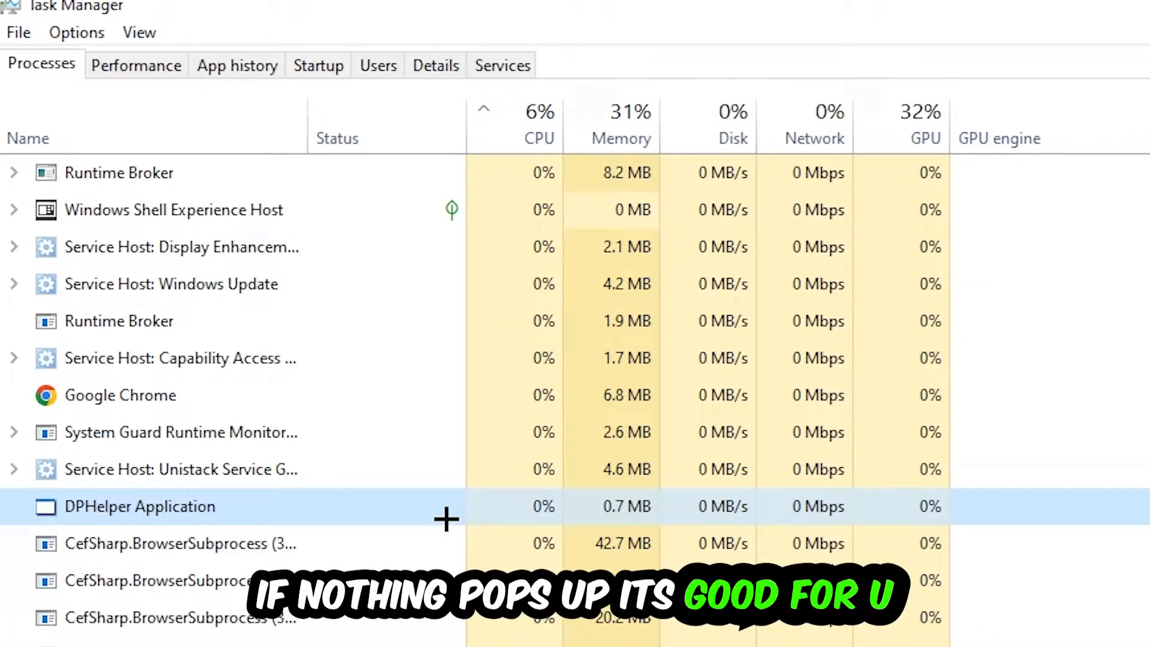
pyautogui.scroll(-3)
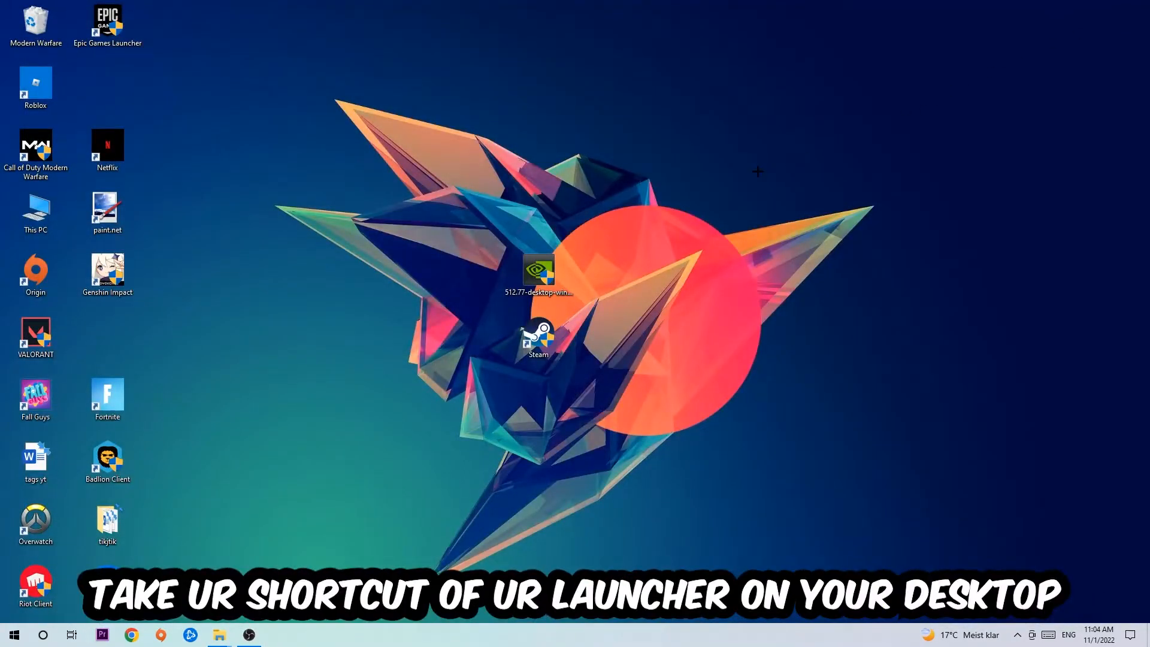
# Step: Drag the Steam shortcut near the top of the desktop and open its Properties
pyautogui.click(539, 336)
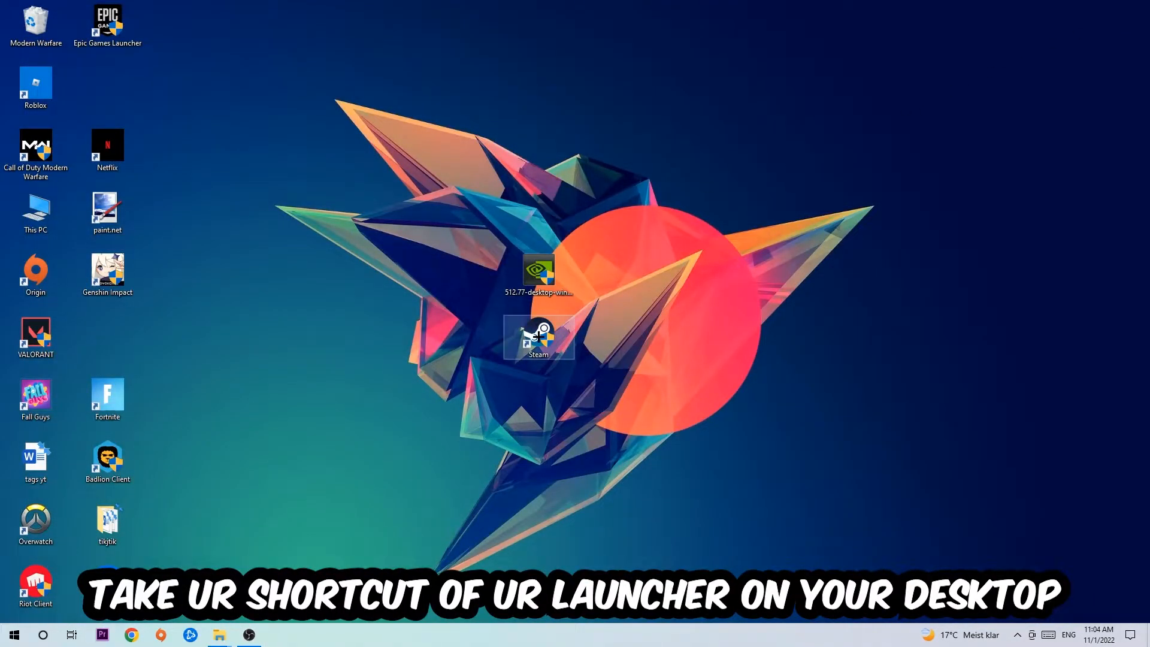
pyautogui.moveTo(539, 337); pyautogui.dragTo(682, 212)
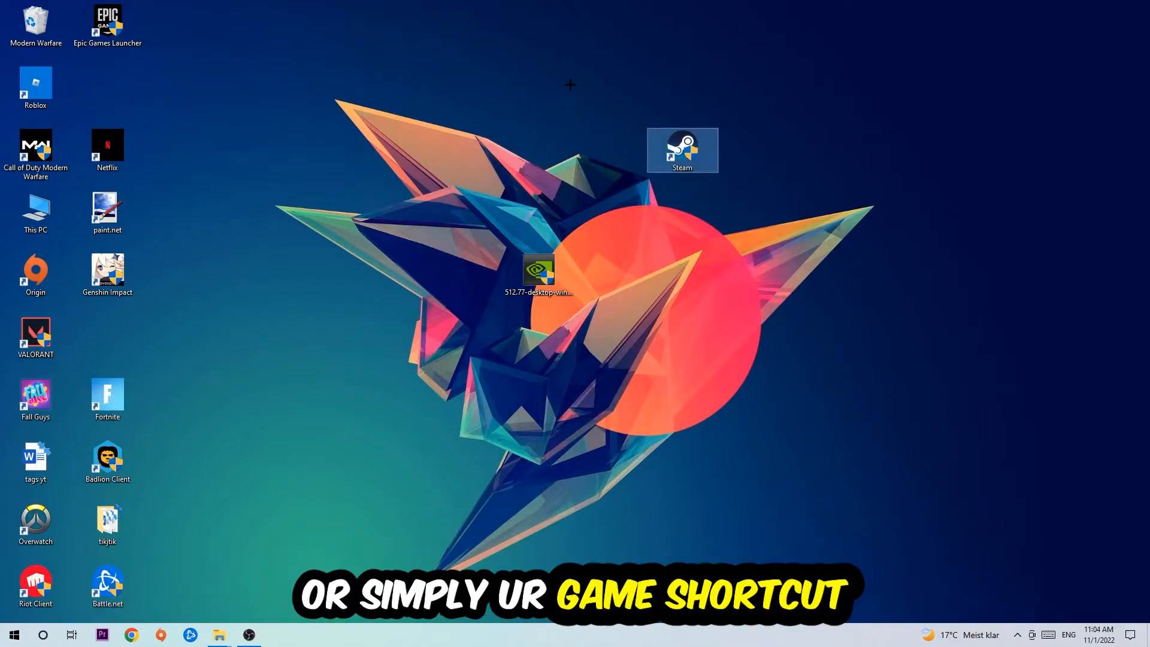
pyautogui.rightClick(682, 149)
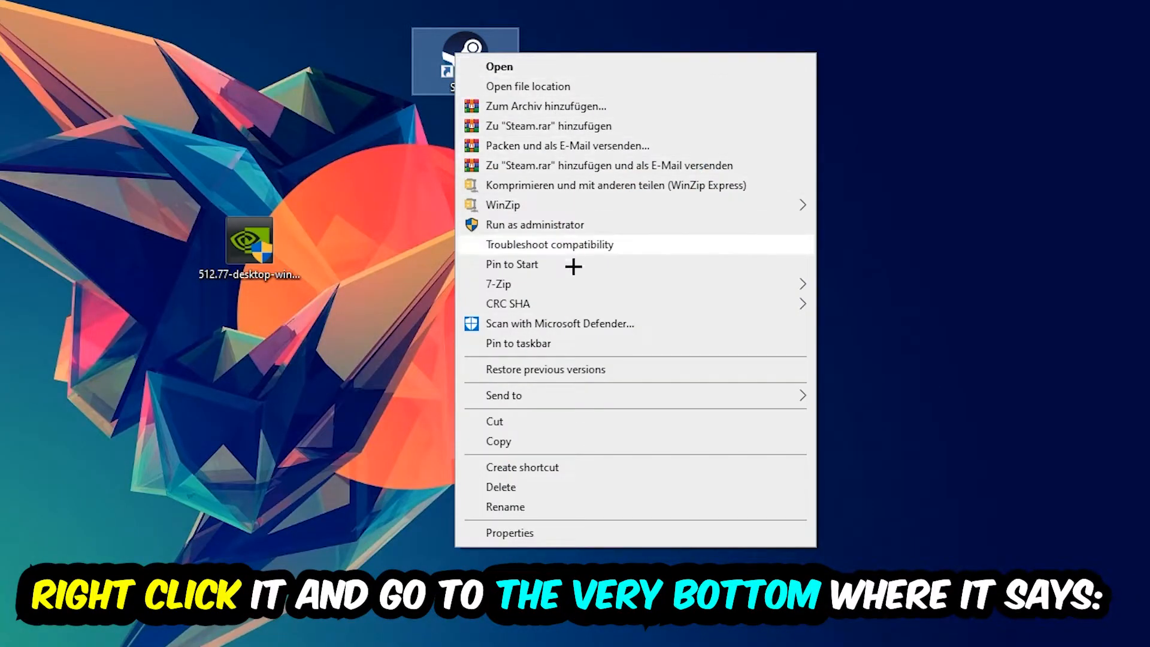
pyautogui.click(509, 532)
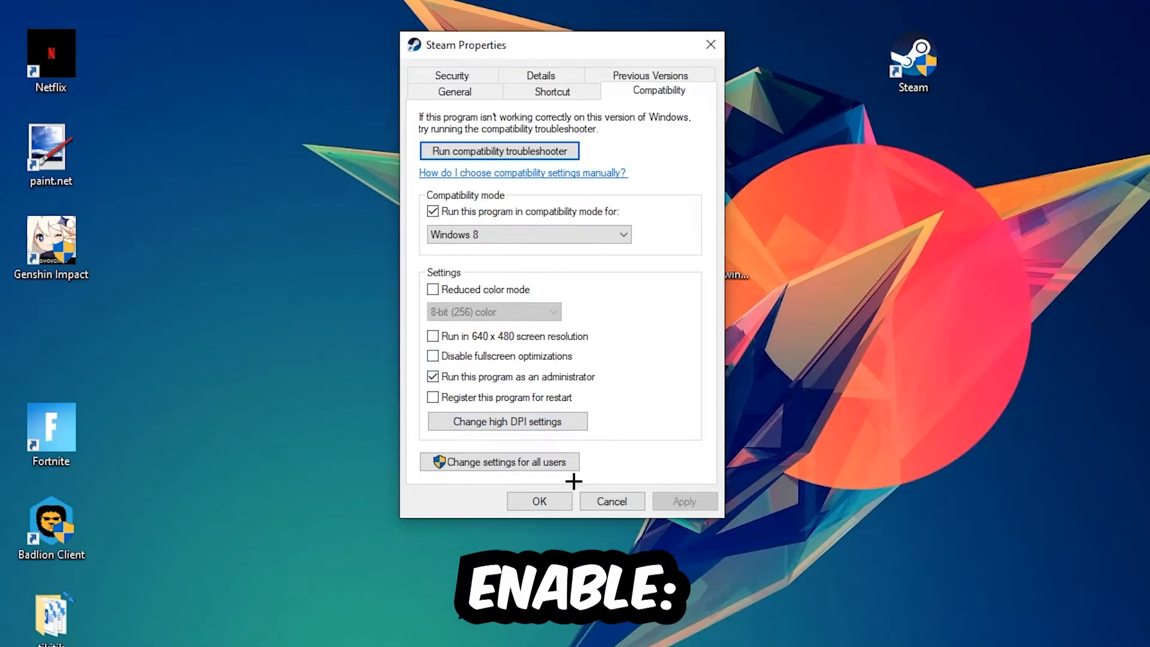
# Step: Confirm Steam's Windows 8 compatibility mode and run-as-administrator settings with OK
pyautogui.click(538, 501)
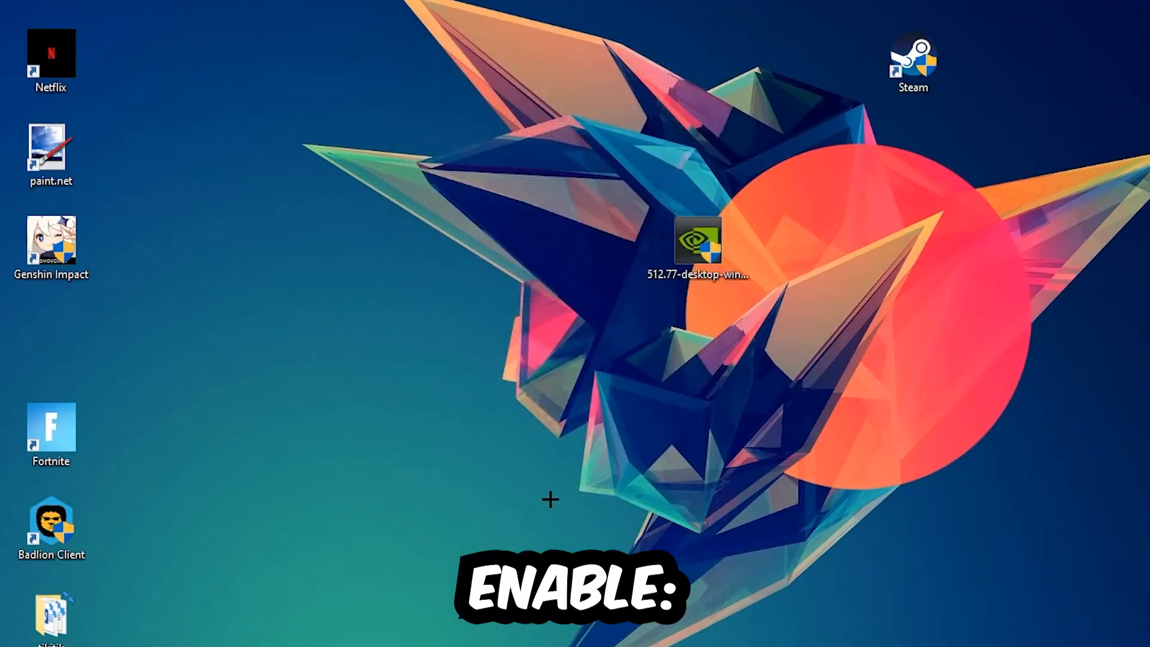